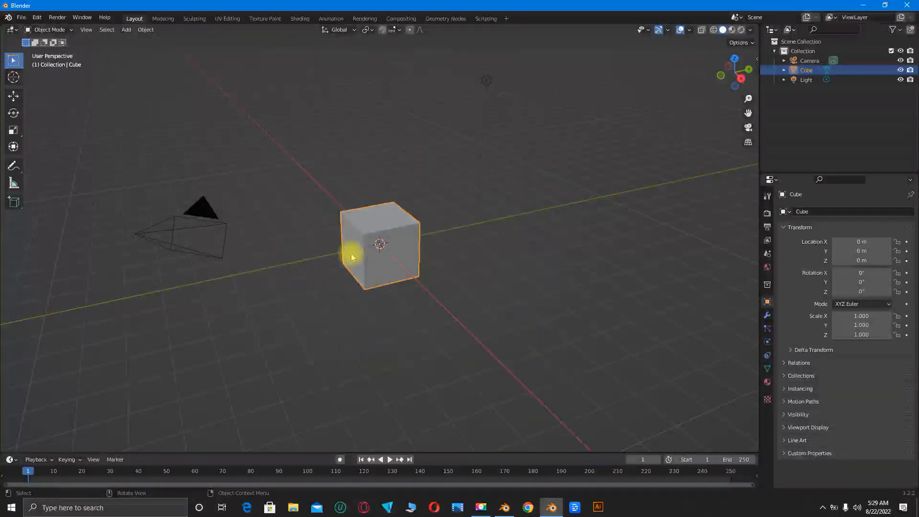
Show the context menu of actions for the default cube.
right_click(352, 256)
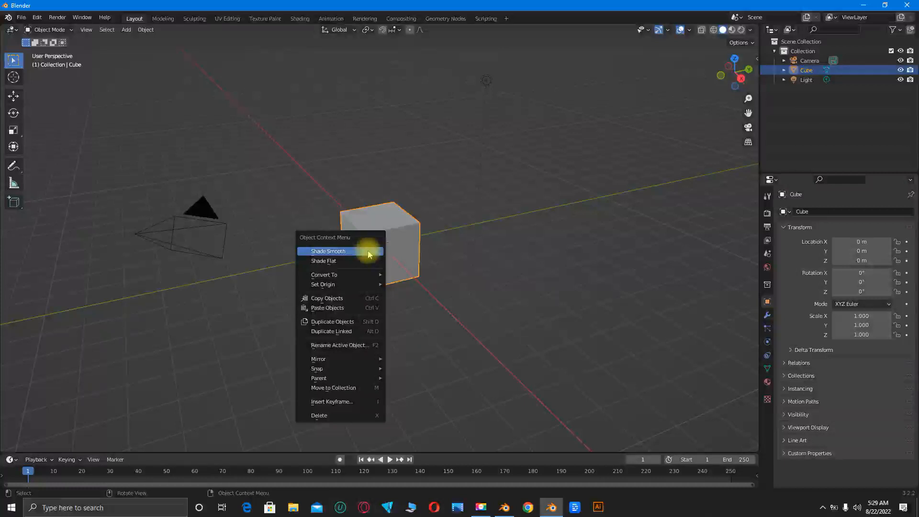
Add a new Text object to the scene via the Add menu.
key(Shift+A)
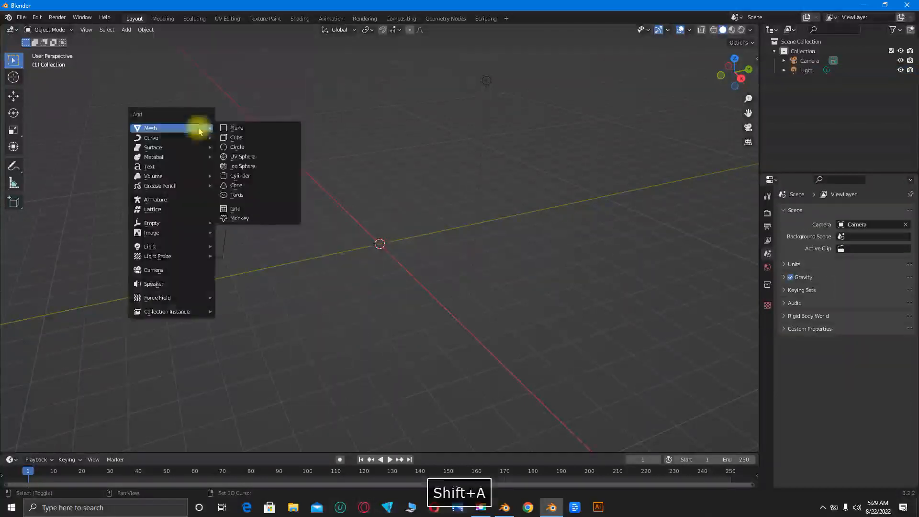
mouse_move(154, 167)
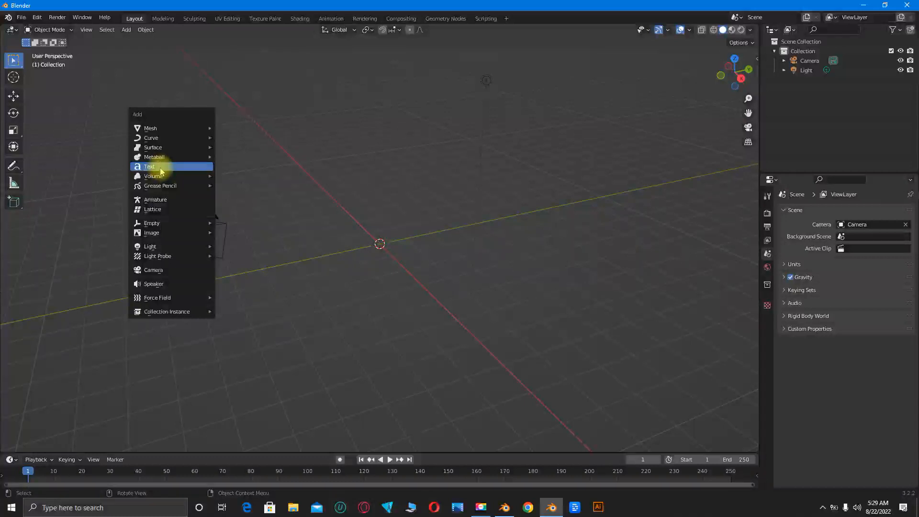
click(150, 166)
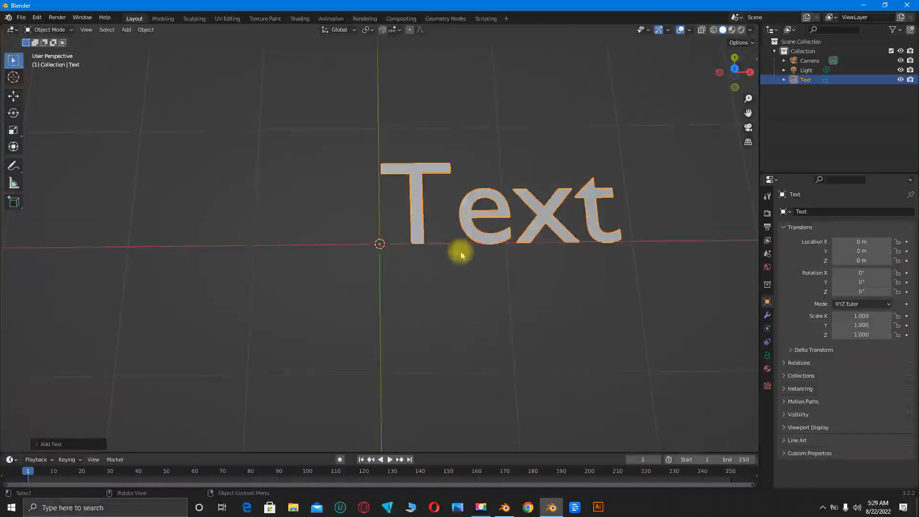
mouse_move(485, 191)
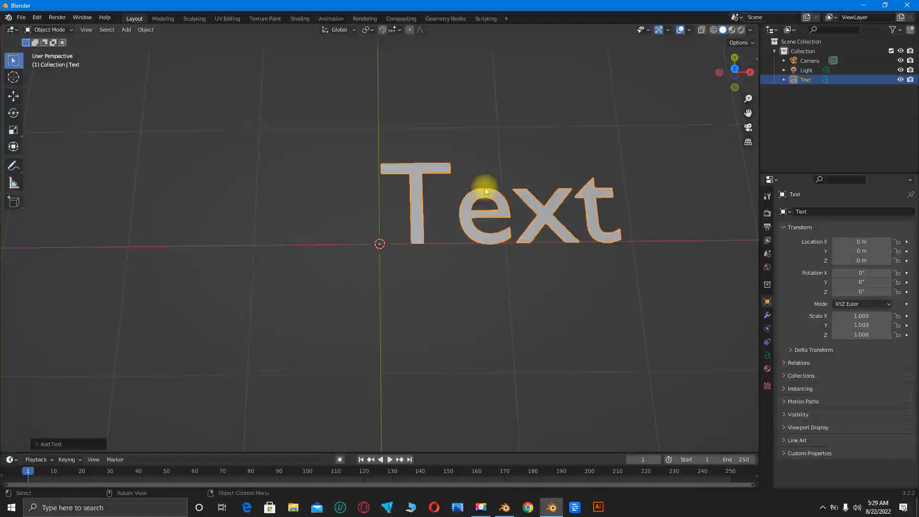
Edit the text object, delete the word Text and rewrite it as NEO(N).
key(Tab)
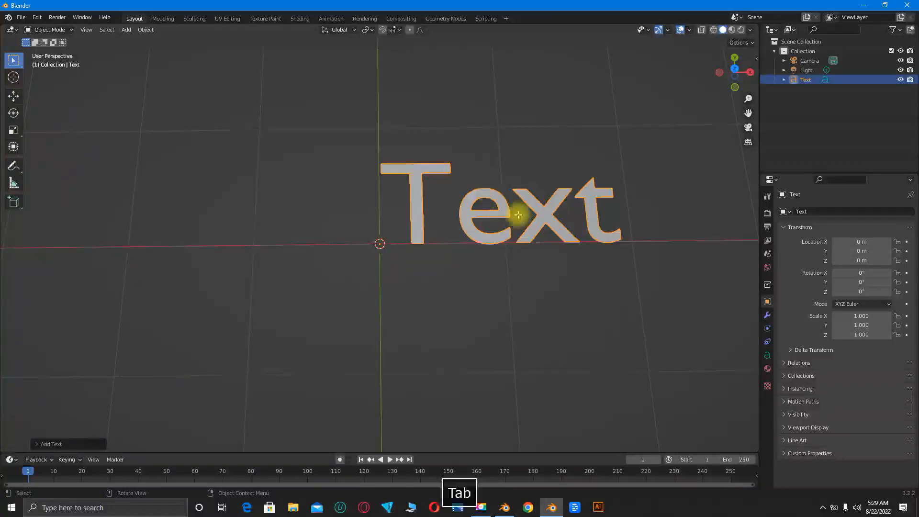
key(Tab)
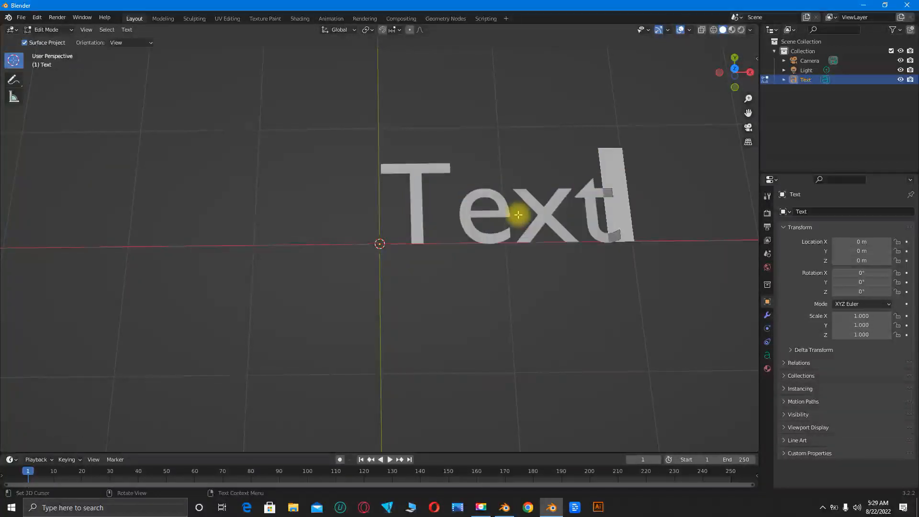
key(Backspace)
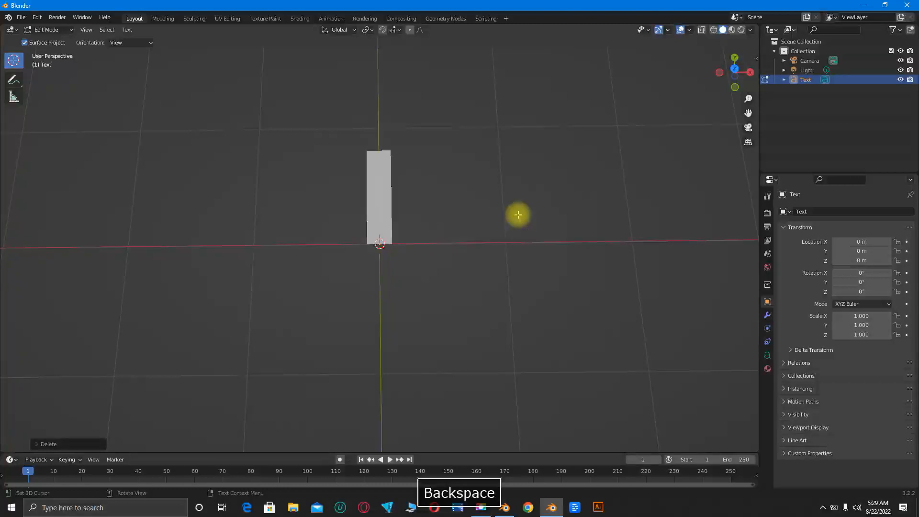
key(Backspace)
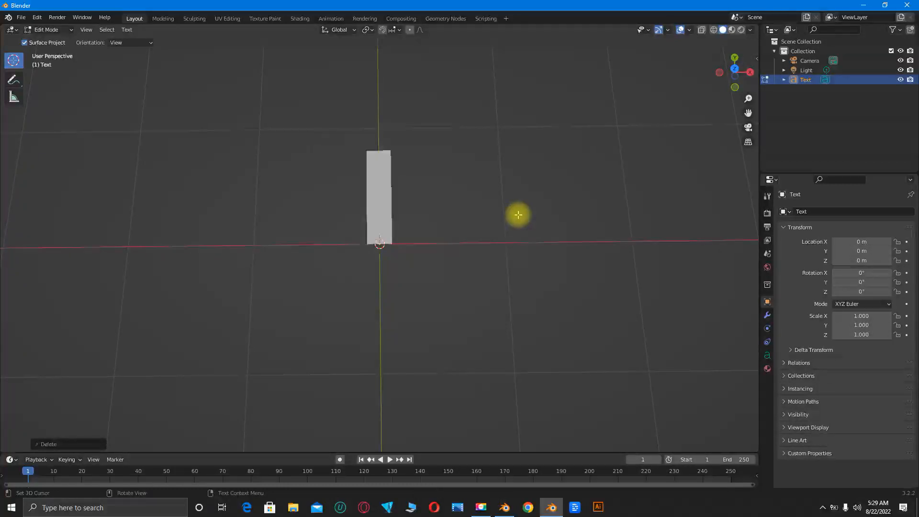
text(NEON)
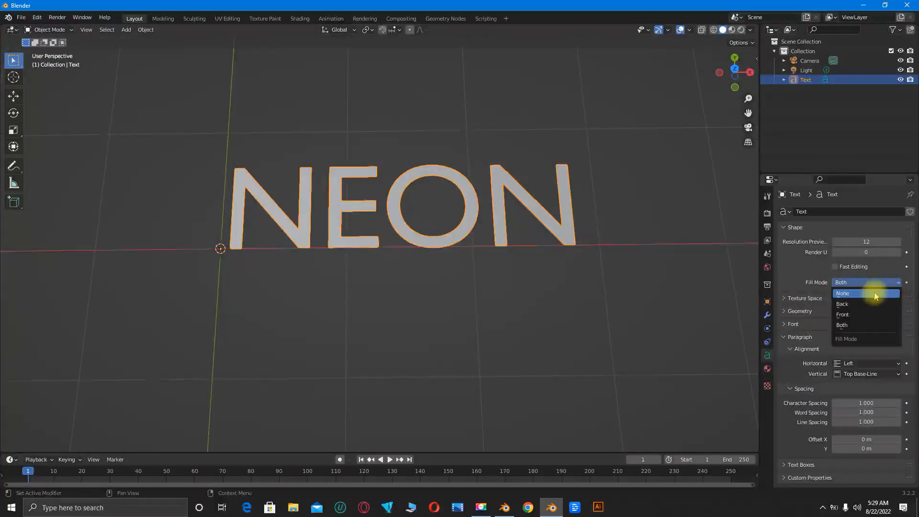
Set the text Fill Mode to None and expand its Geometry bevel settings.
click(843, 293)
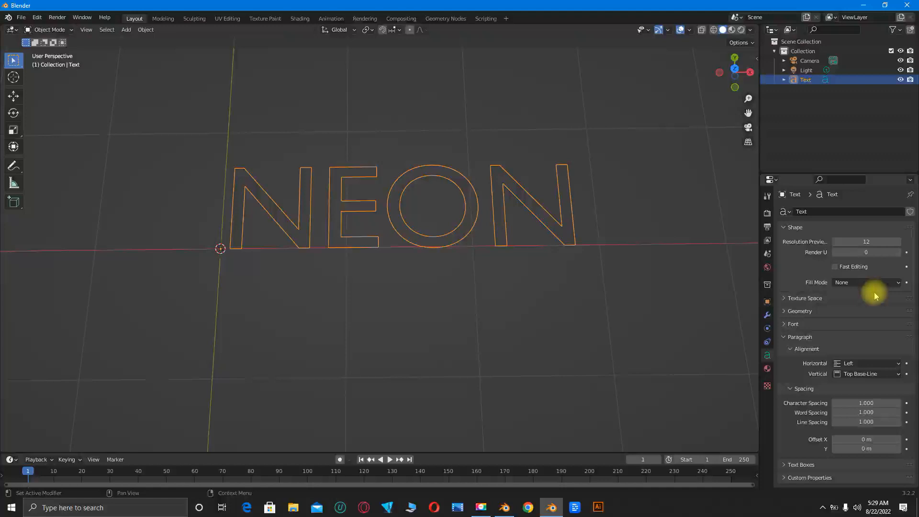
mouse_move(688, 314)
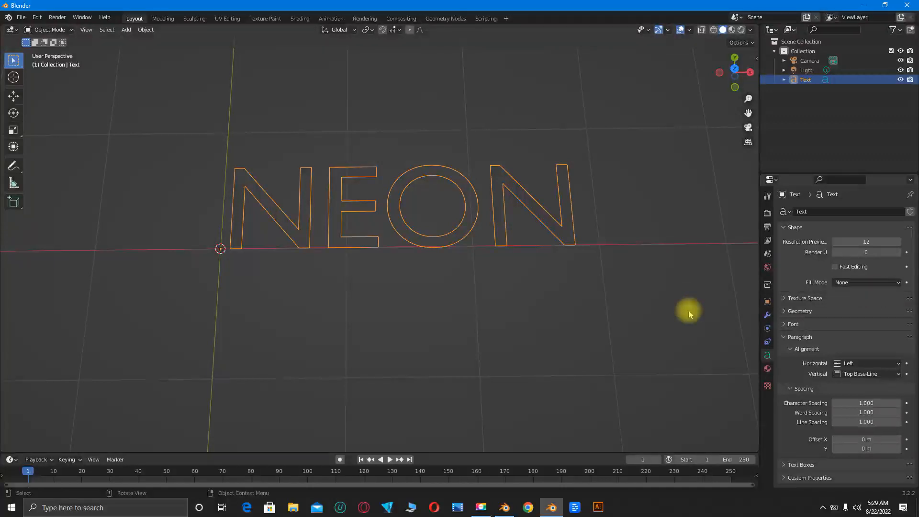
click(800, 310)
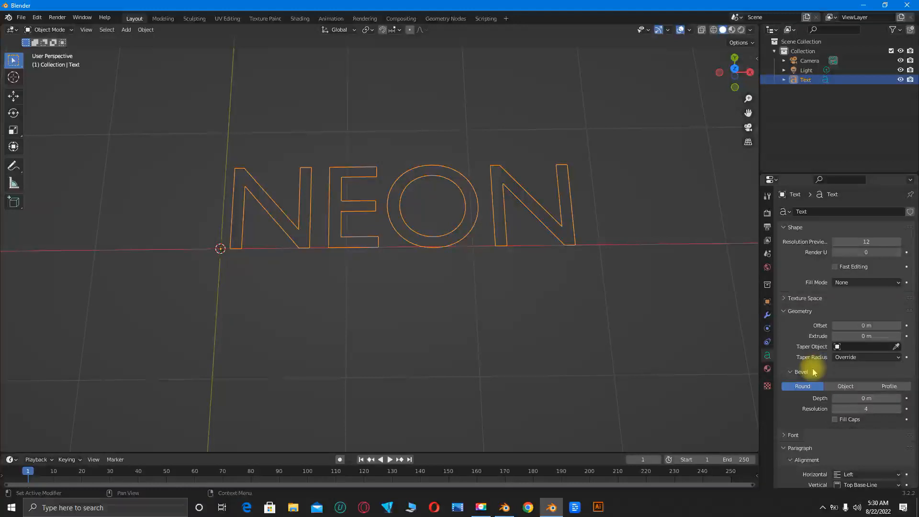
mouse_move(845, 386)
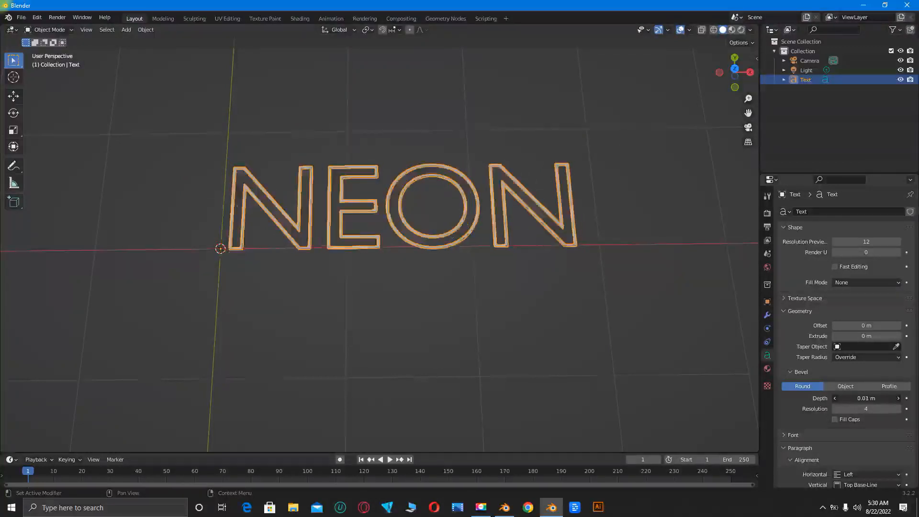
Give the NEON outlines a small round bevel depth so they read as thin tubes.
click(866, 398)
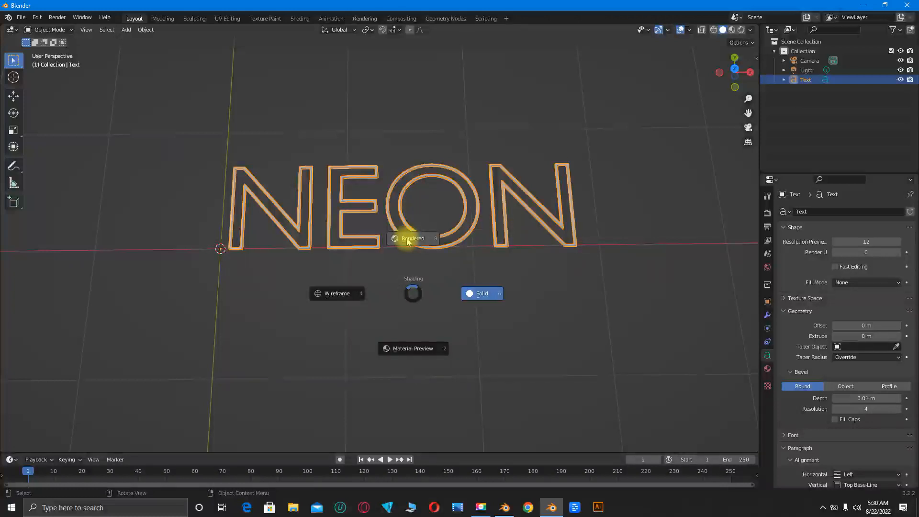
mouse_move(414, 238)
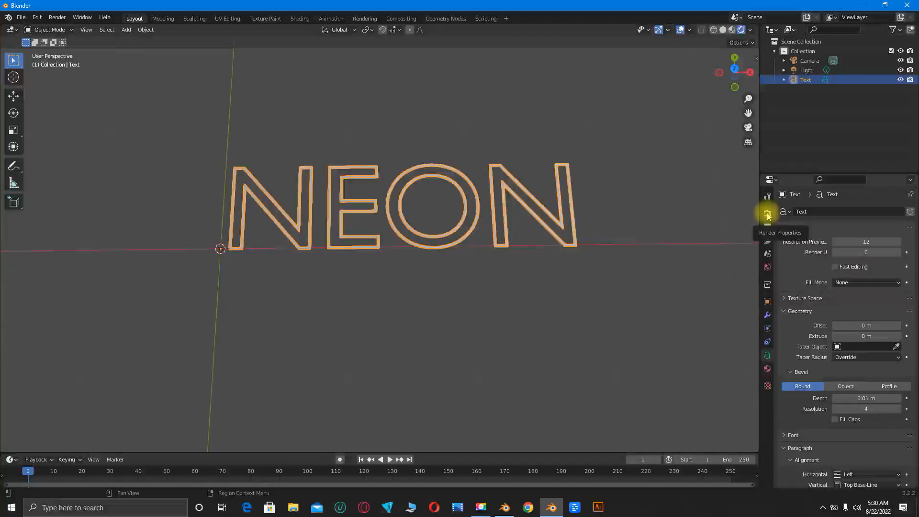
Enable the Bloom glow effect in the scene's render settings.
click(768, 213)
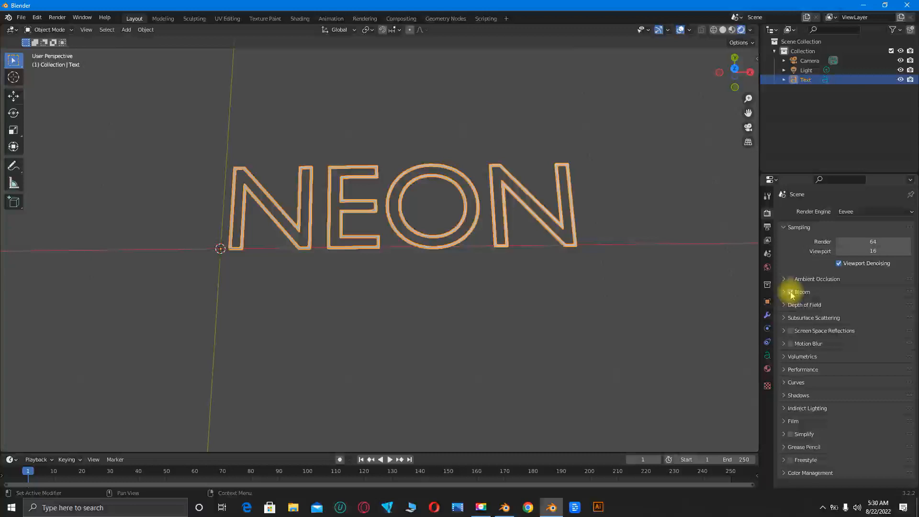
click(792, 292)
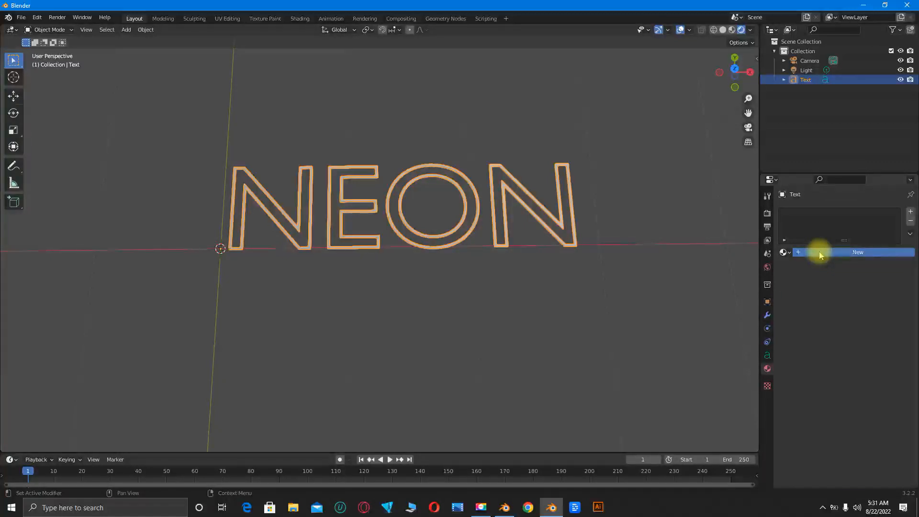
Create a new Emission material for the text with a bright cyan colour.
click(858, 252)
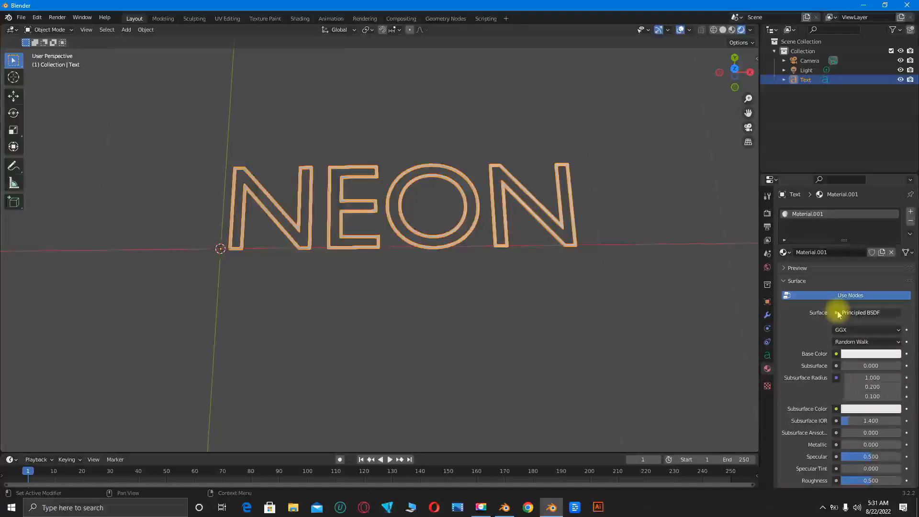
click(868, 312)
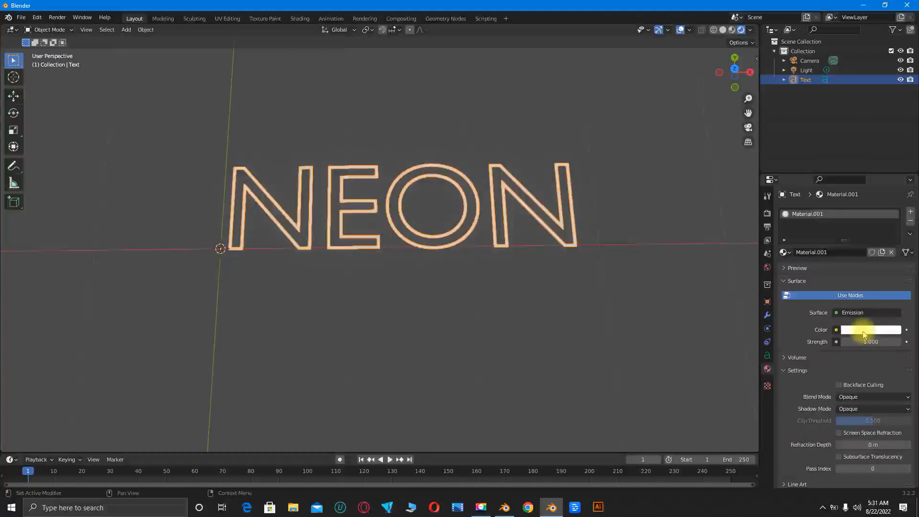
click(872, 329)
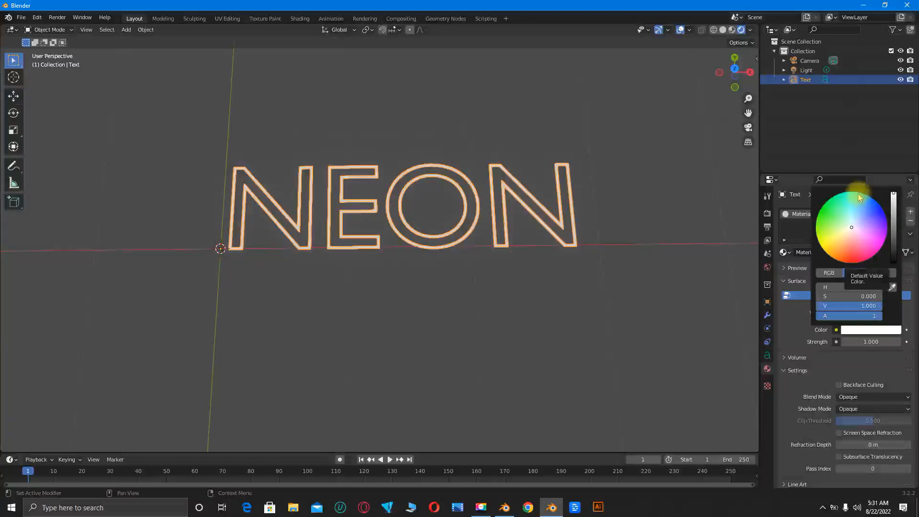
click(858, 197)
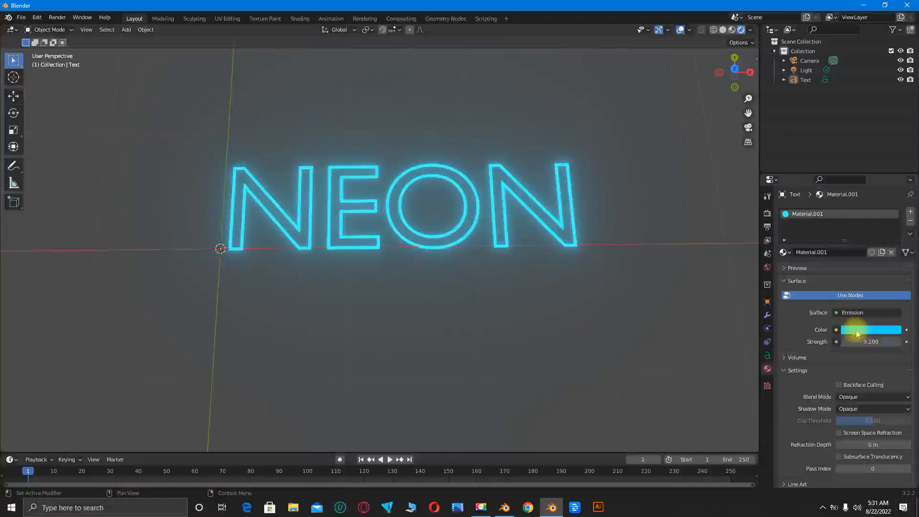
Try yellow, green, pink and light green emission colours before settling near white.
click(870, 329)
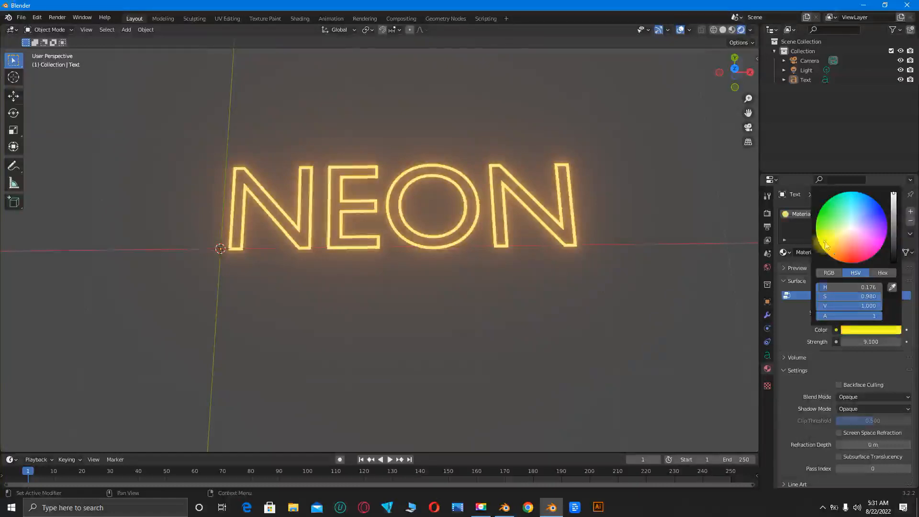
click(829, 228)
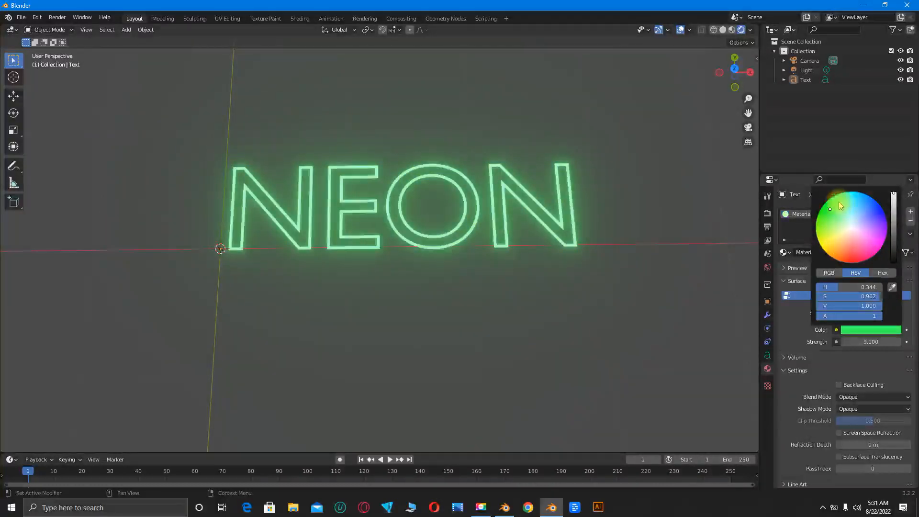
click(839, 202)
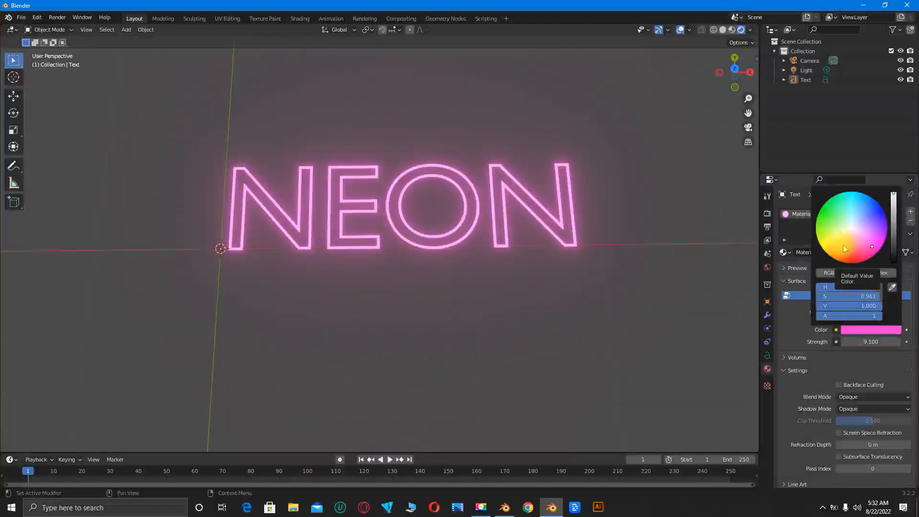
click(823, 232)
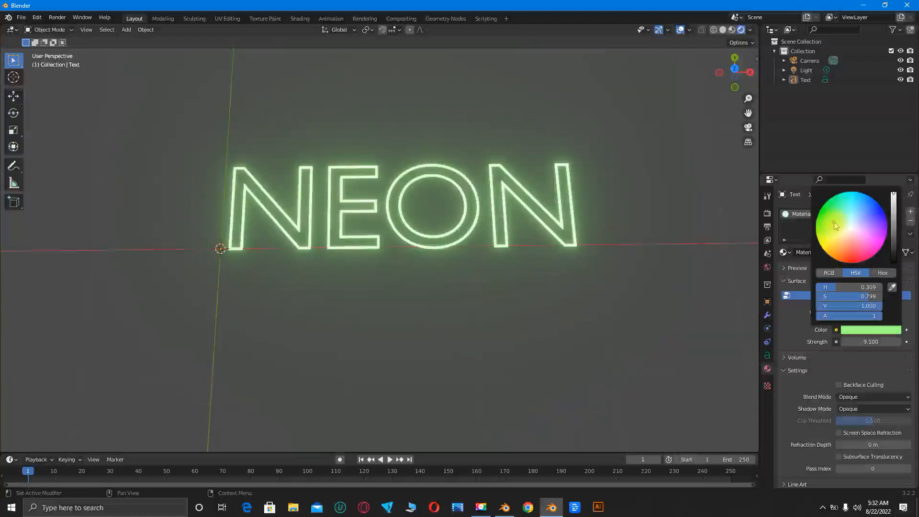
click(853, 221)
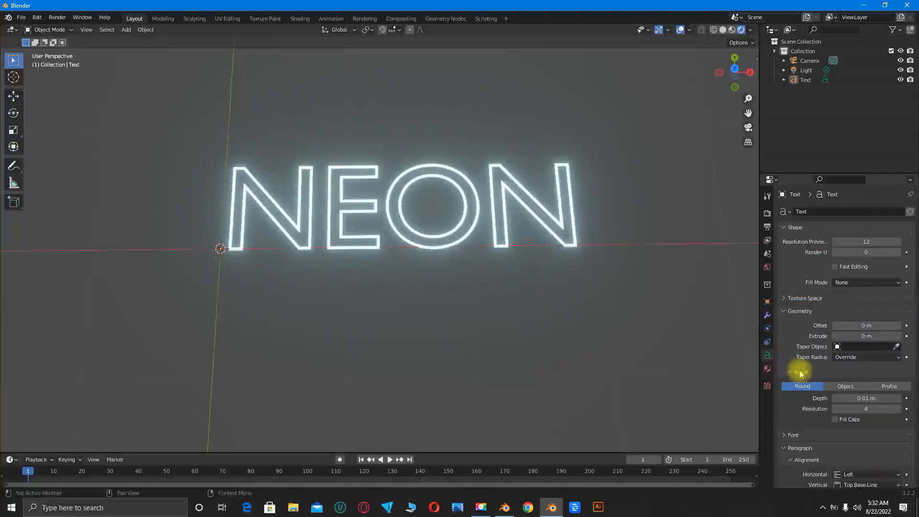
Expand the Font panel and start loading a new Regular font file.
click(793, 435)
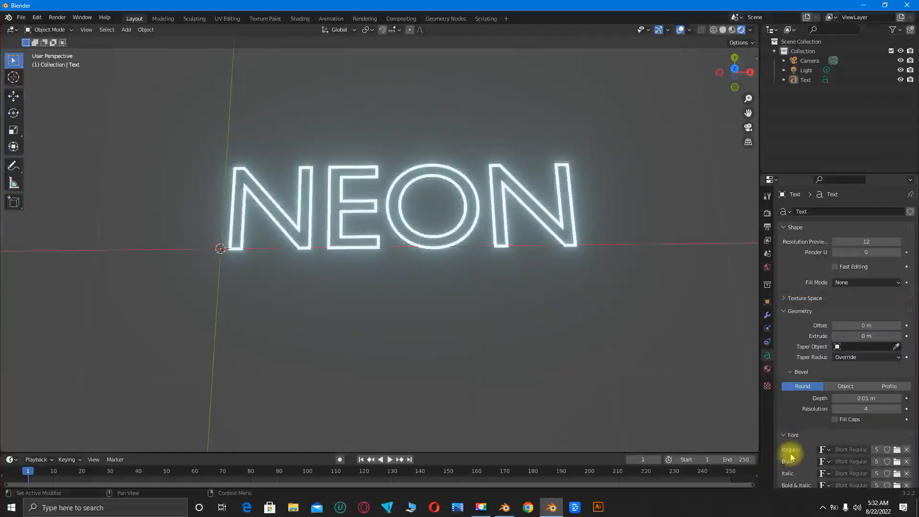
mouse_move(897, 450)
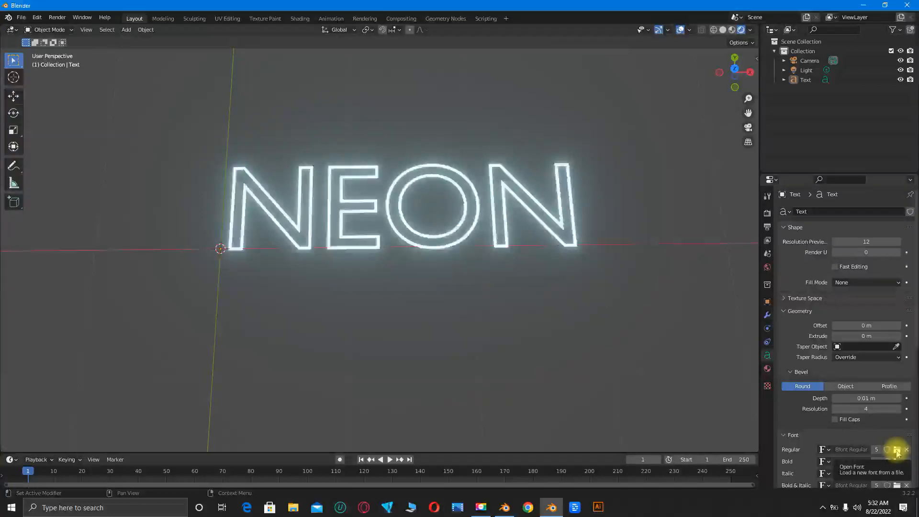
click(896, 450)
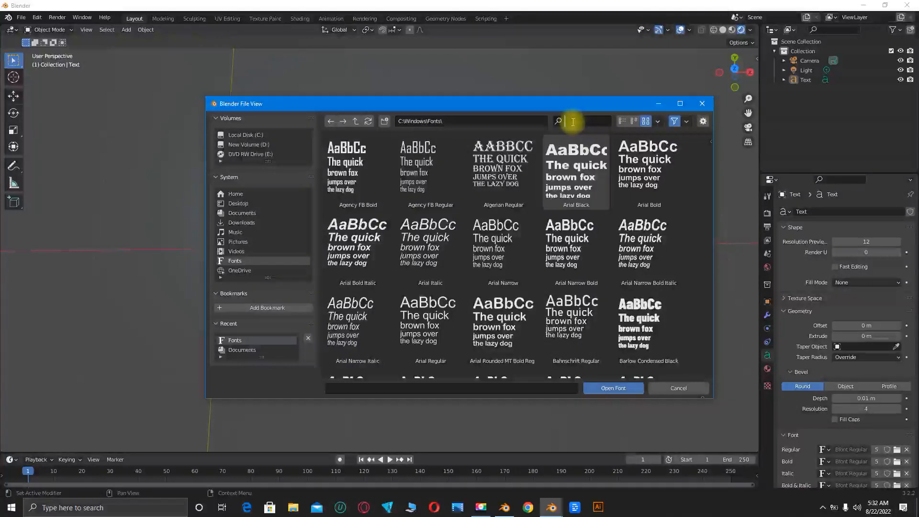
Search 'TEXT ME', select Text Me One Regular and load it onto the text.
text(TEXT M)
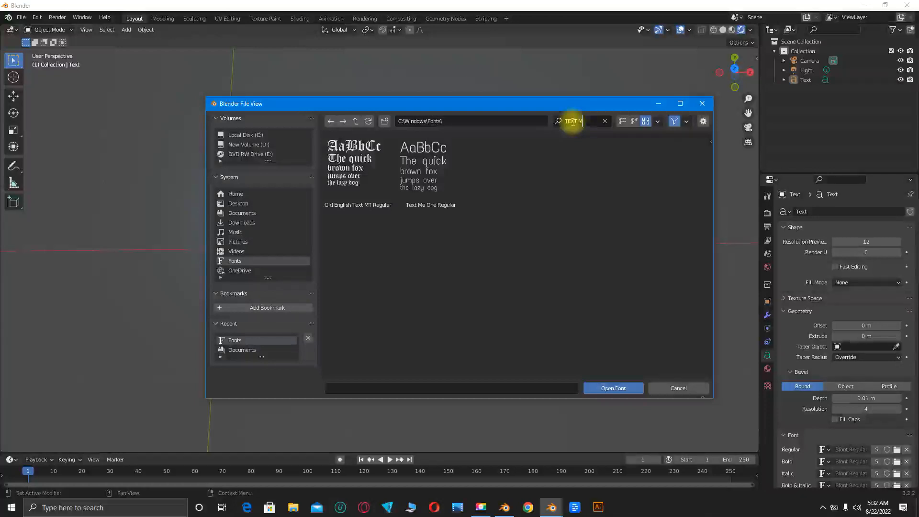
text(E)
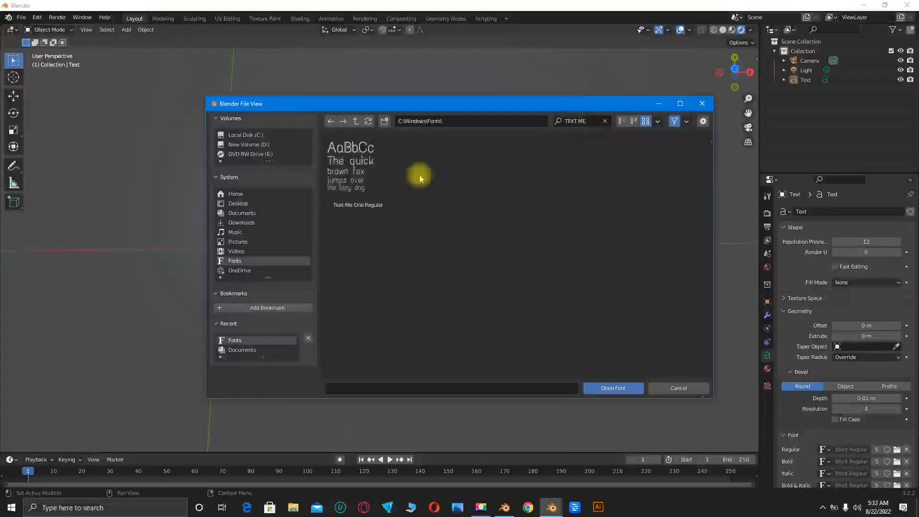
click(357, 172)
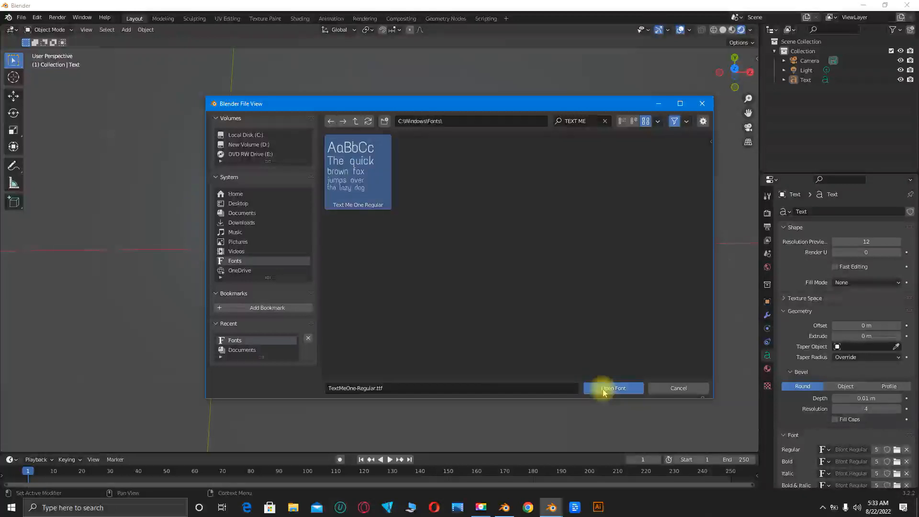
click(613, 388)
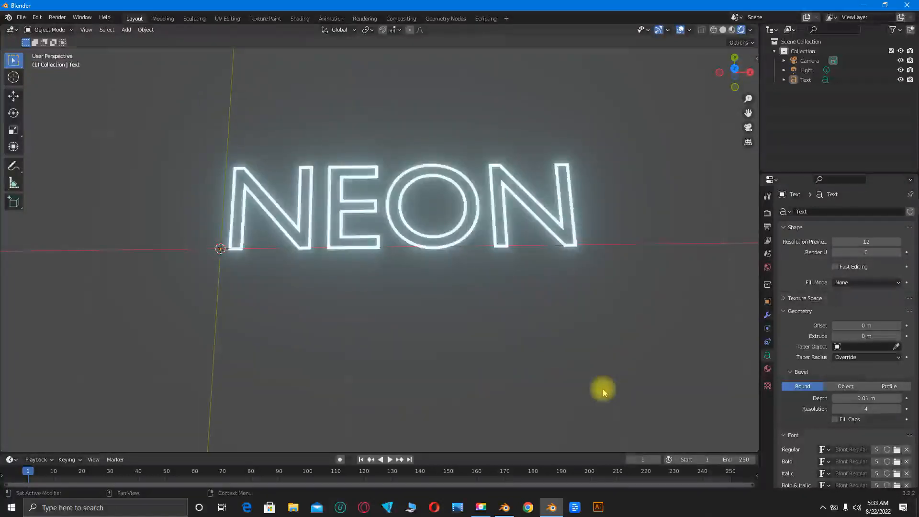